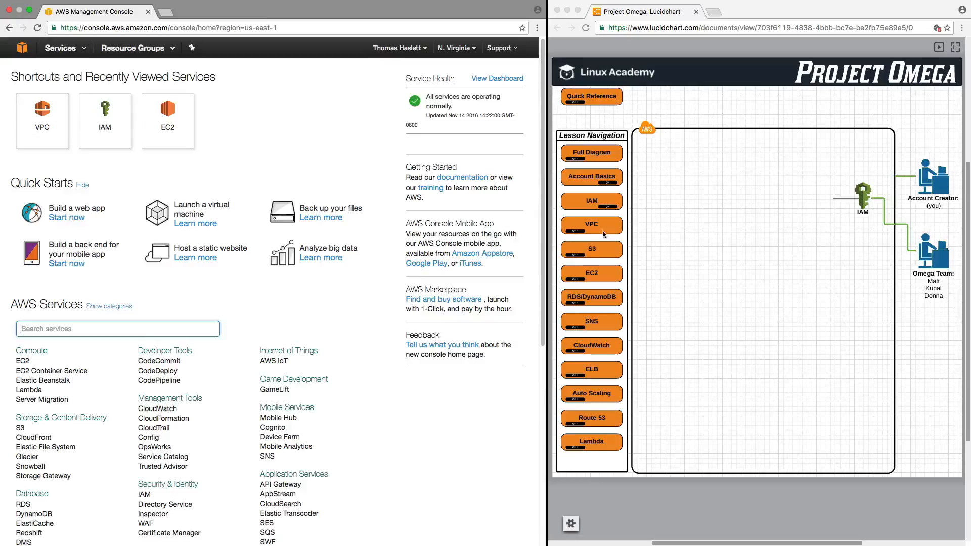
- Display the VPC layer with internet gateway, NACL, four subnets and two availability zones
{"action": "left_click", "coordinate": [591, 225]}
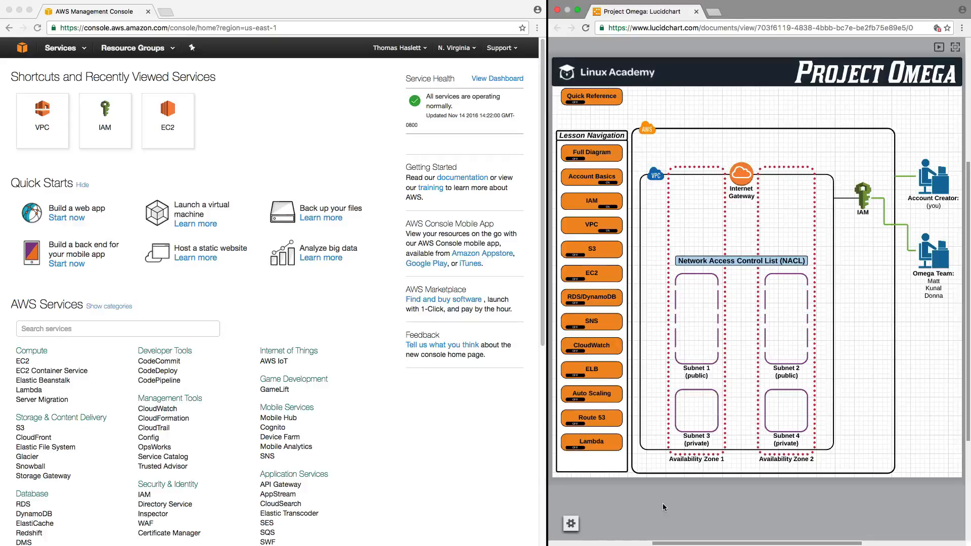
{"action": "mouse_move", "coordinate": [704, 220]}
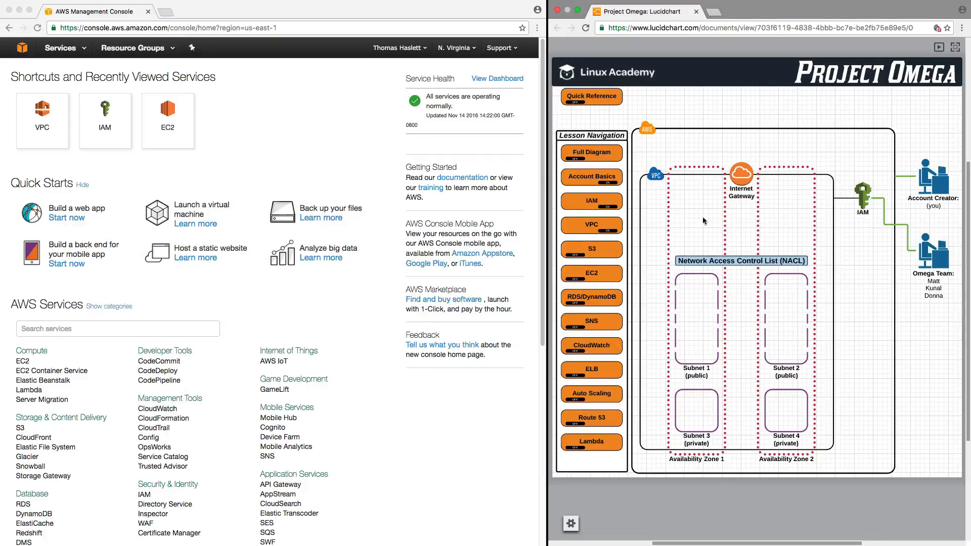
{"action": "mouse_move", "coordinate": [814, 407]}
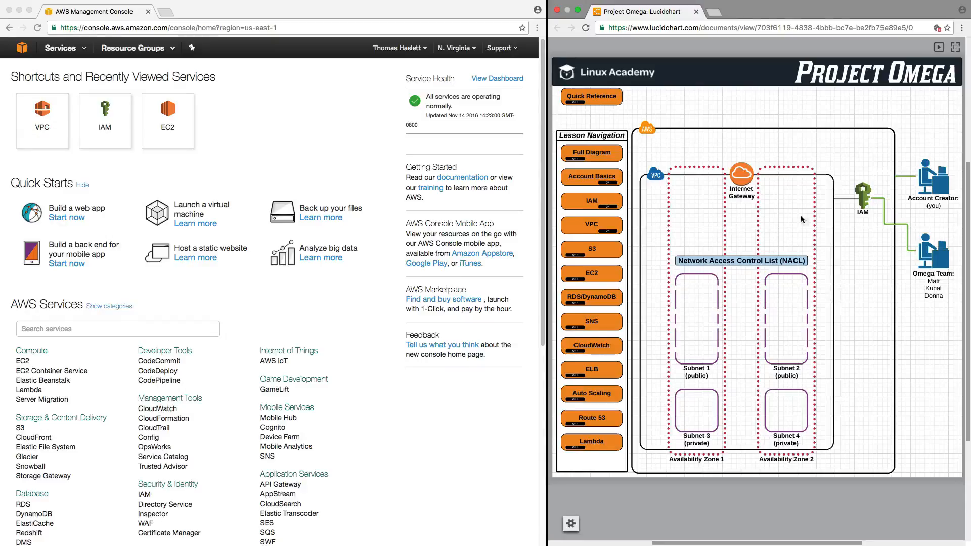
{"action": "mouse_move", "coordinate": [678, 361]}
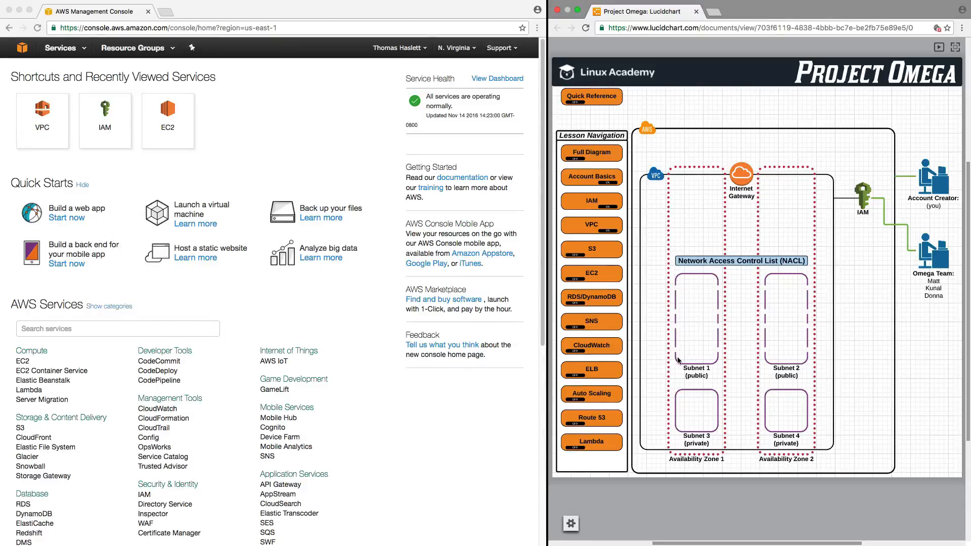
{"action": "mouse_move", "coordinate": [663, 187]}
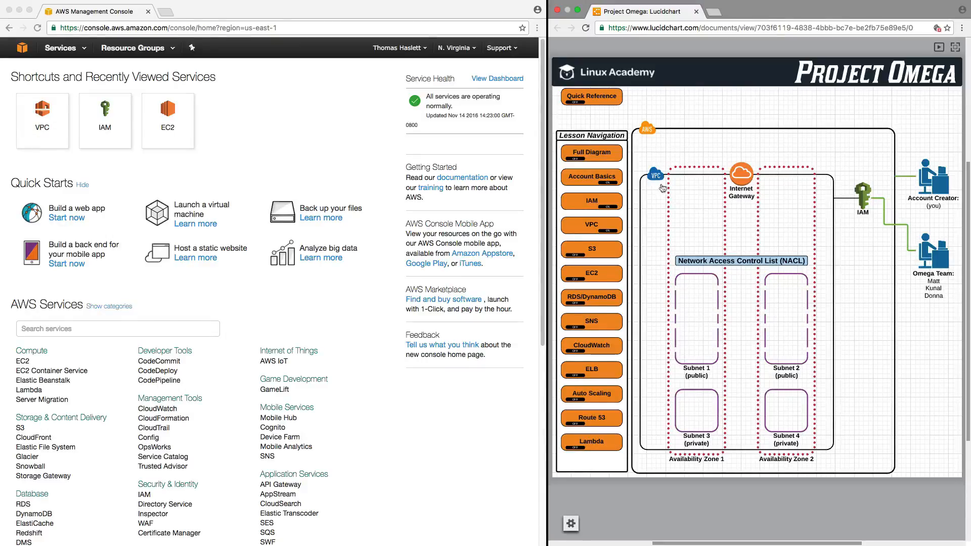
- Enter the VPC section to reach its Section 3 start page and lesson menu
{"action": "left_click", "coordinate": [591, 225]}
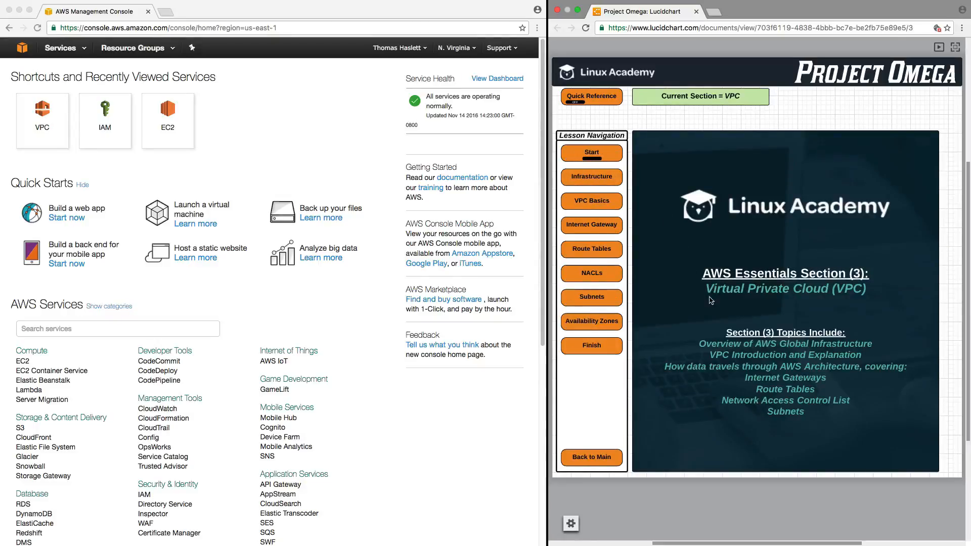
{"action": "mouse_move", "coordinate": [468, 387]}
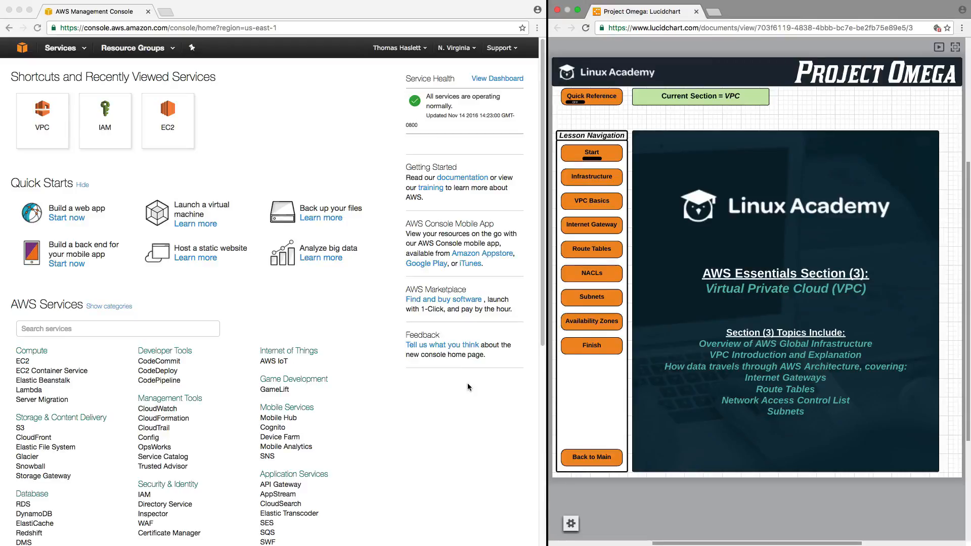
{"action": "mouse_move", "coordinate": [644, 219]}
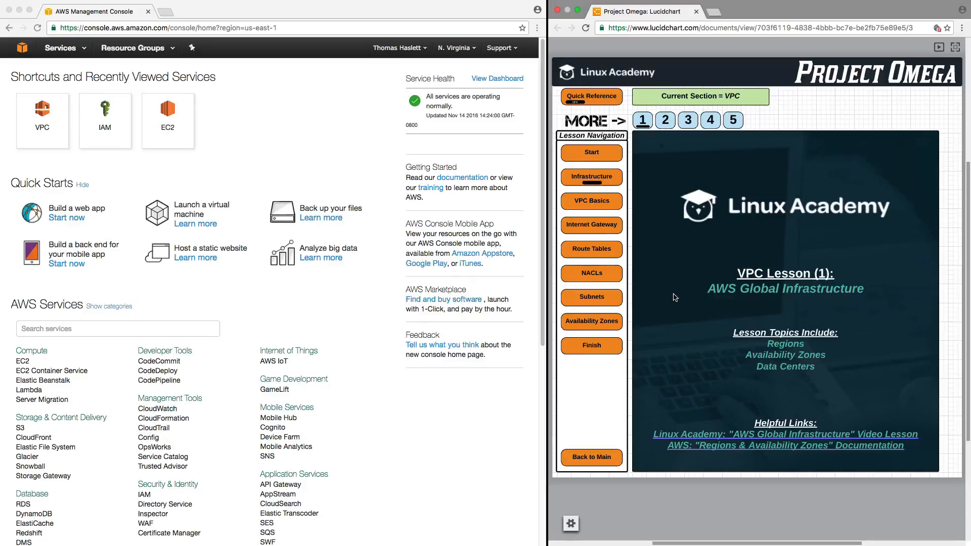
{"action": "mouse_move", "coordinate": [676, 292]}
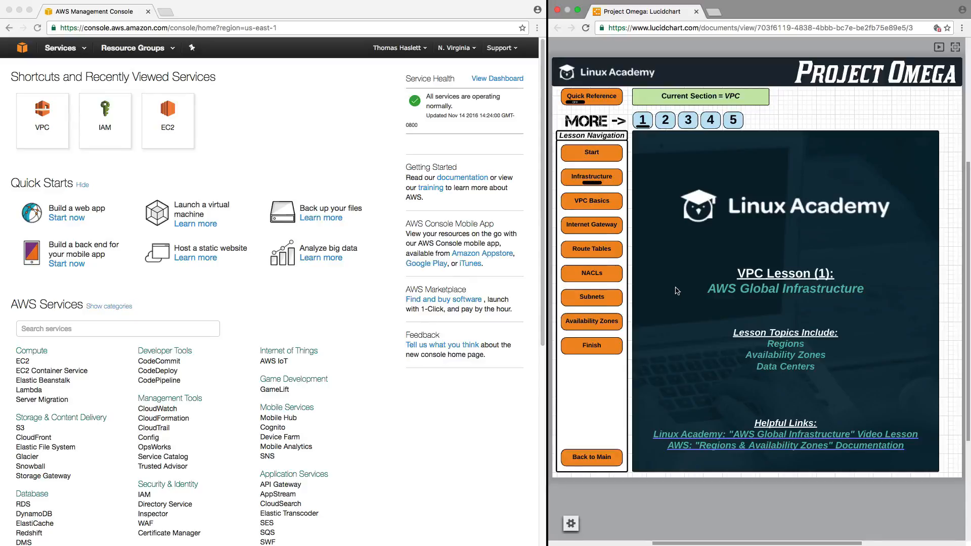
{"action": "mouse_move", "coordinate": [681, 160]}
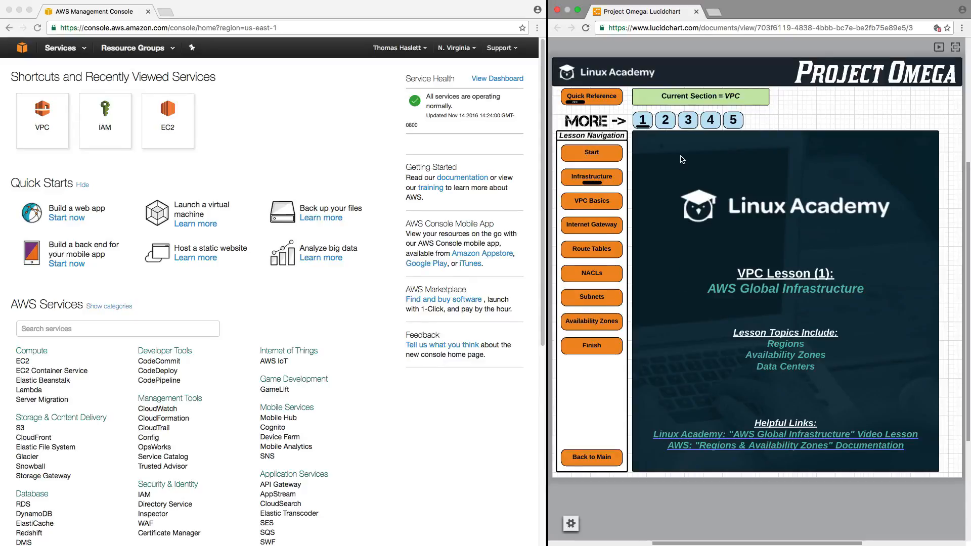
- Advance to lesson page 2 on AWS Regions with the world map
{"action": "left_click", "coordinate": [664, 121]}
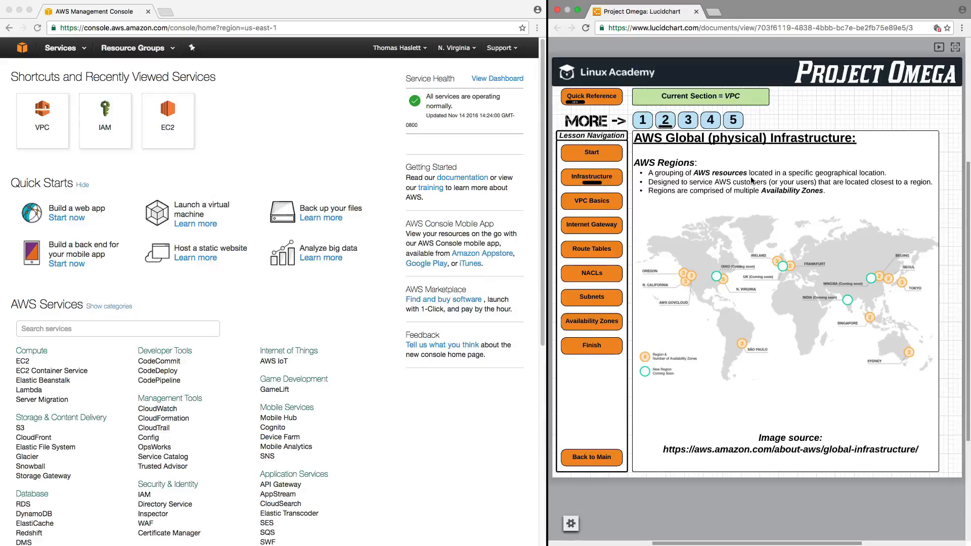
{"action": "mouse_move", "coordinate": [764, 156]}
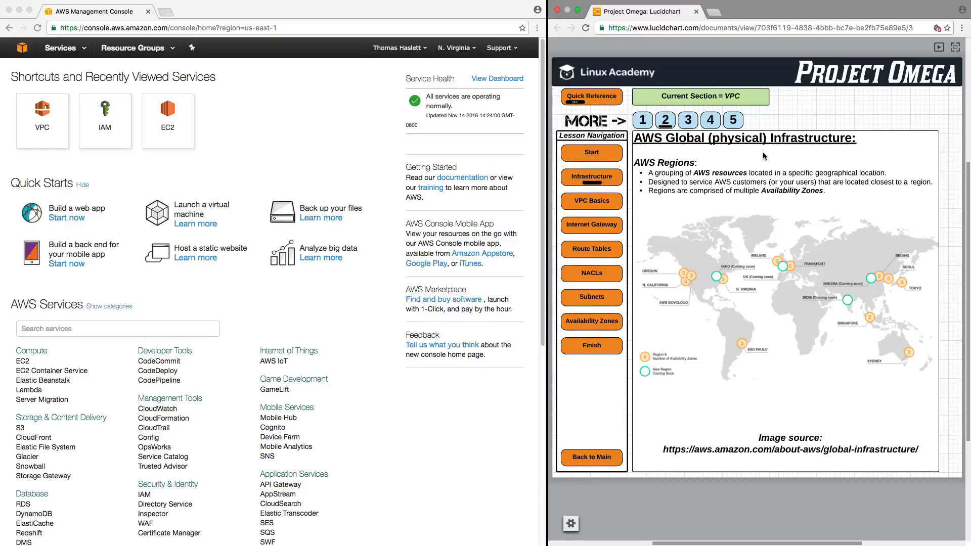
{"action": "mouse_move", "coordinate": [872, 334]}
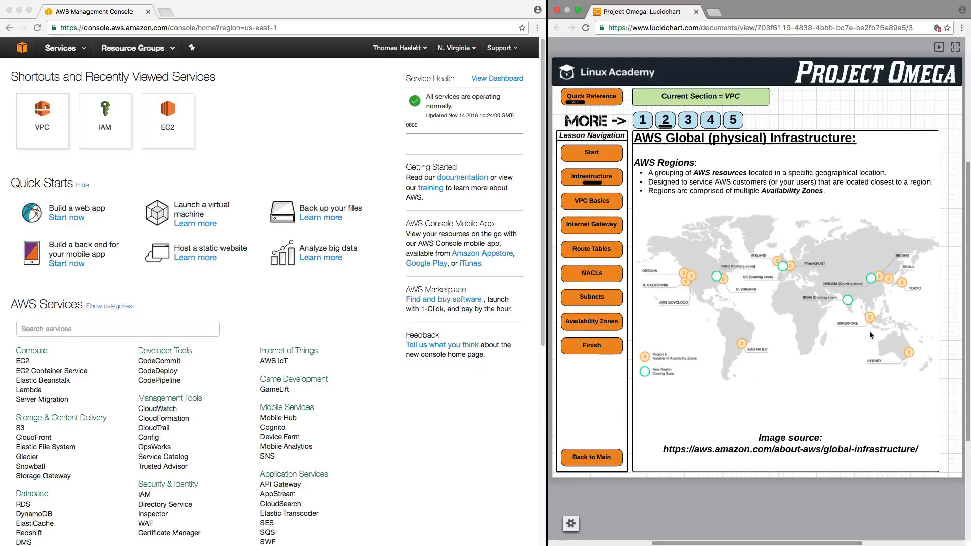
{"action": "mouse_move", "coordinate": [852, 328]}
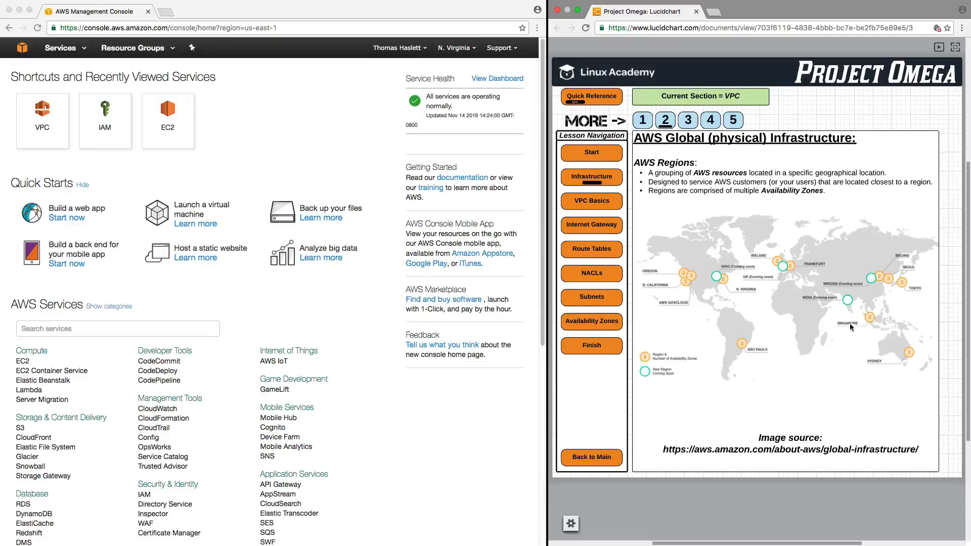
{"action": "mouse_move", "coordinate": [747, 352]}
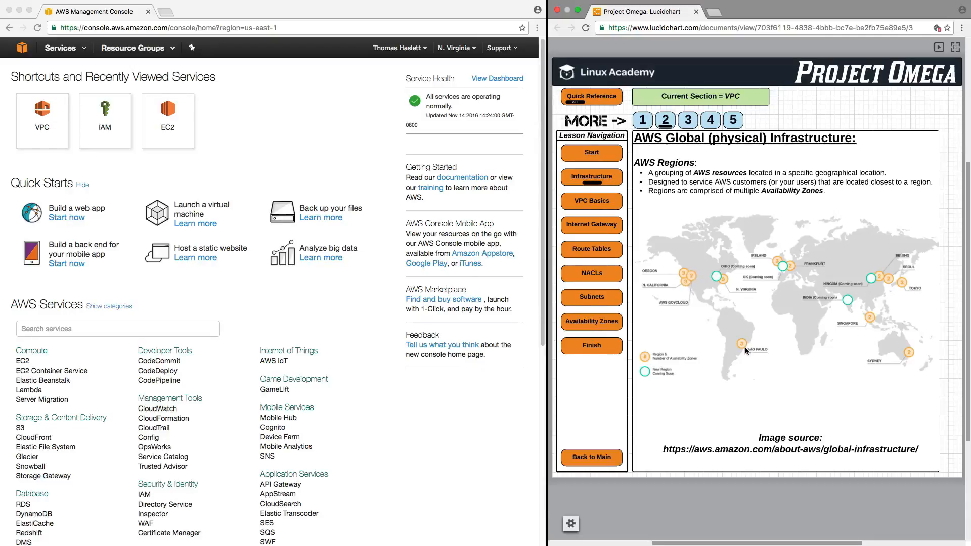
{"action": "mouse_move", "coordinate": [885, 272]}
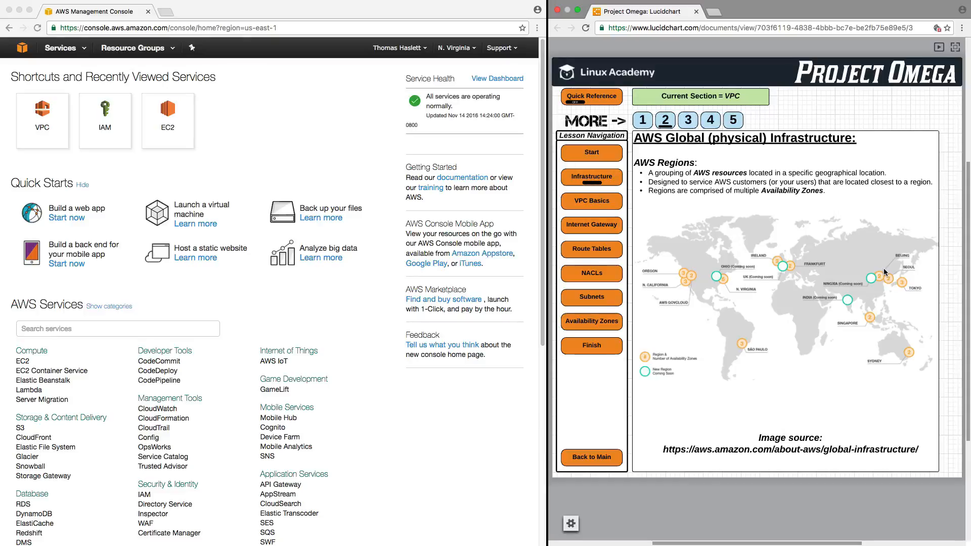
{"action": "mouse_move", "coordinate": [880, 272]}
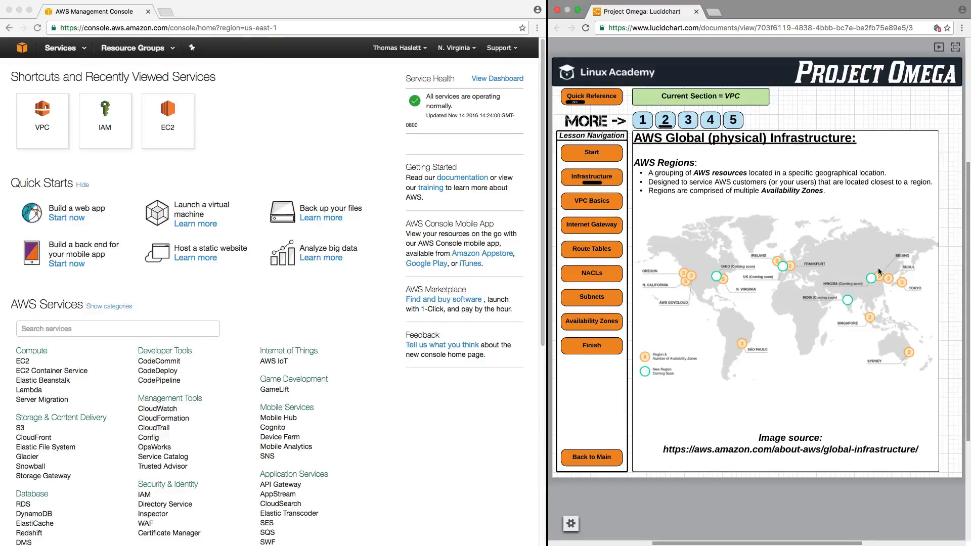
{"action": "mouse_move", "coordinate": [735, 215]}
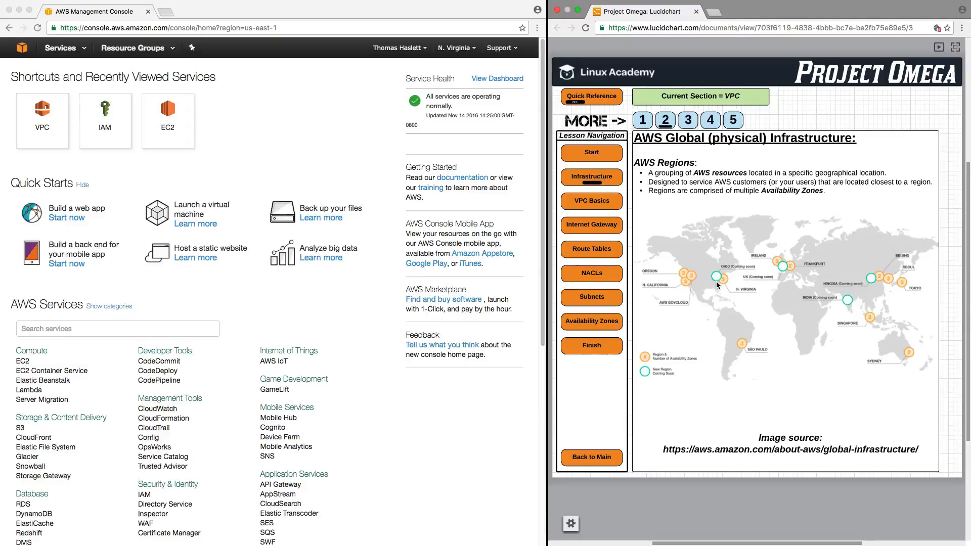
{"action": "mouse_move", "coordinate": [720, 285]}
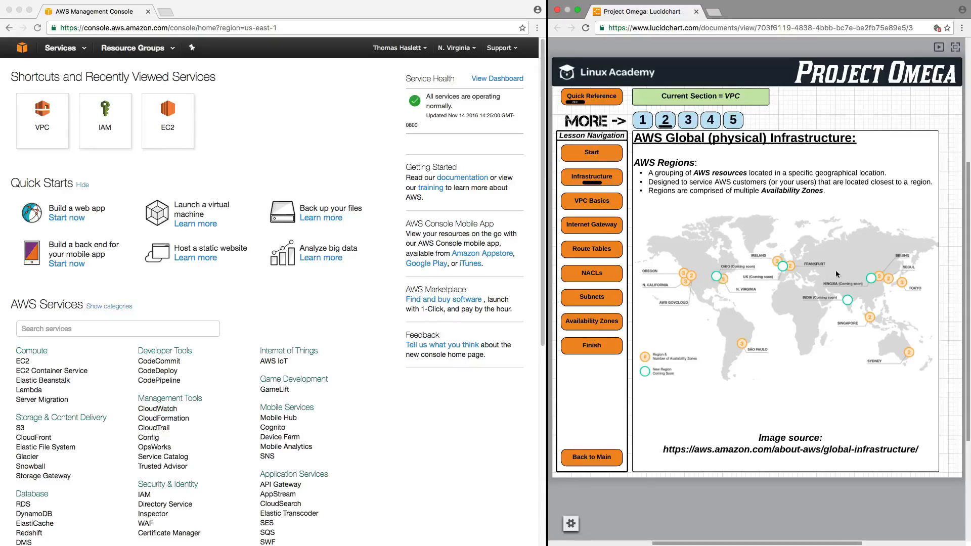
{"action": "mouse_move", "coordinate": [905, 300]}
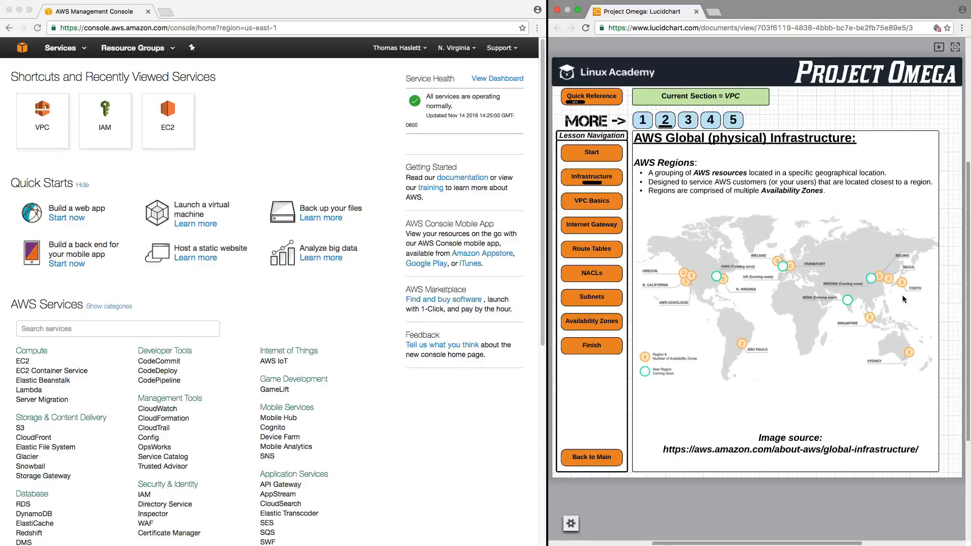
{"action": "mouse_move", "coordinate": [903, 289]}
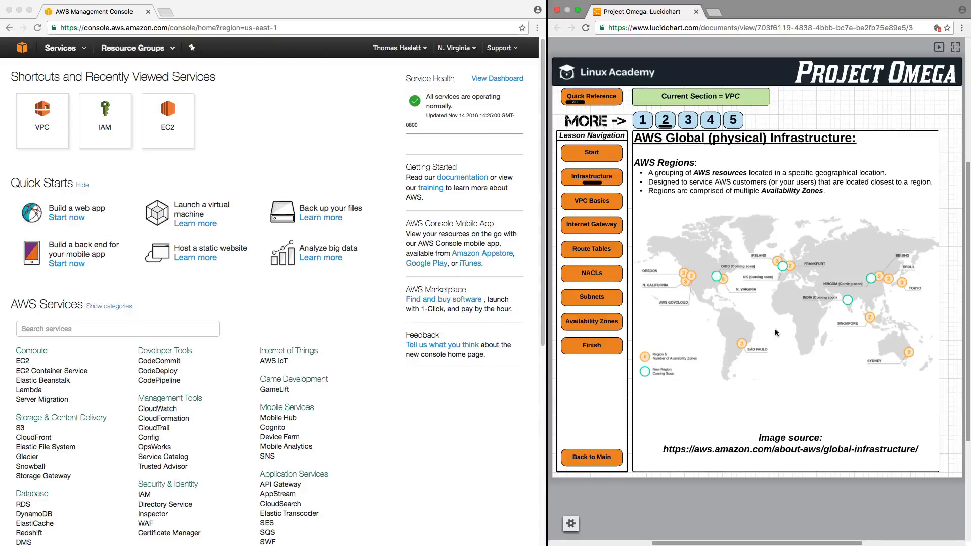
{"action": "mouse_move", "coordinate": [902, 284]}
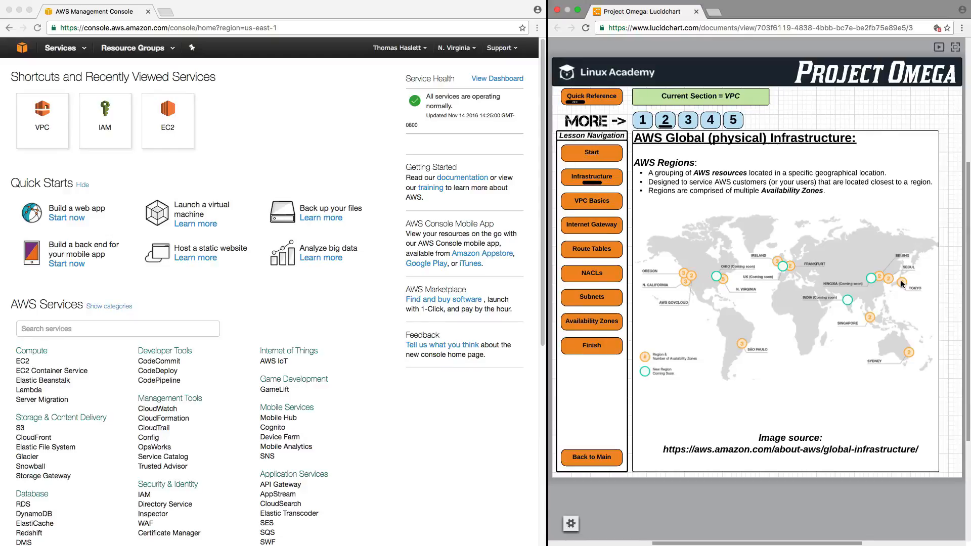
{"action": "mouse_move", "coordinate": [904, 292]}
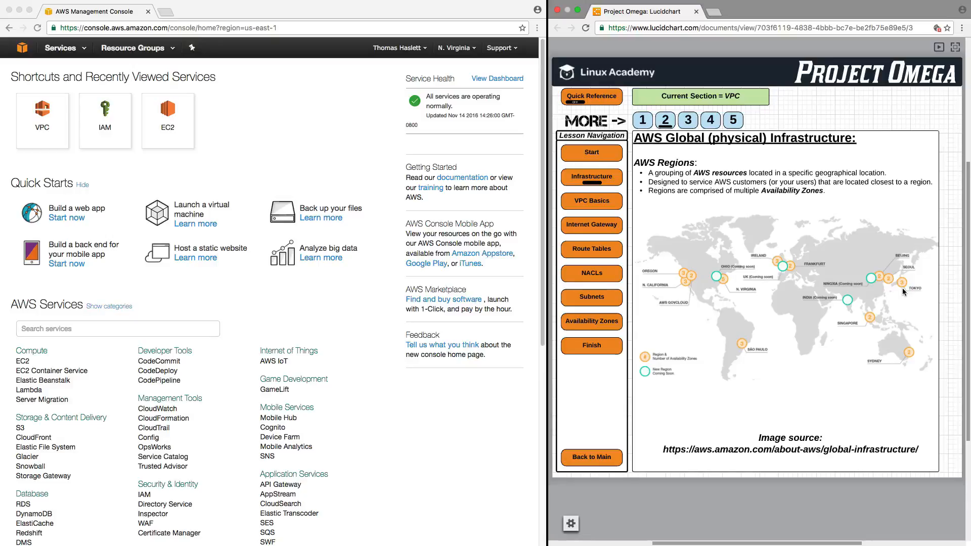
{"action": "mouse_move", "coordinate": [860, 254]}
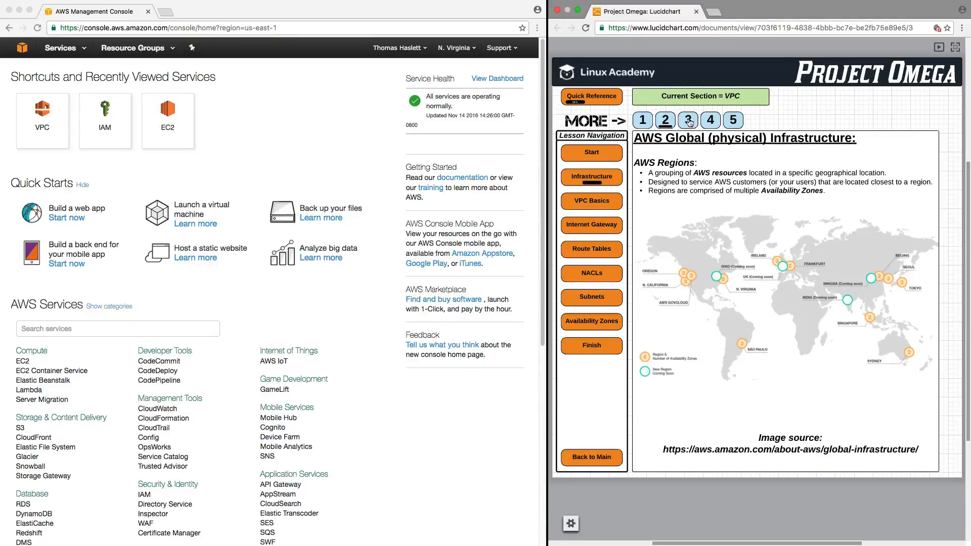
- View the Availability Zones page, revisit Regions, return, then advance to Data Centers
{"action": "left_click", "coordinate": [687, 120]}
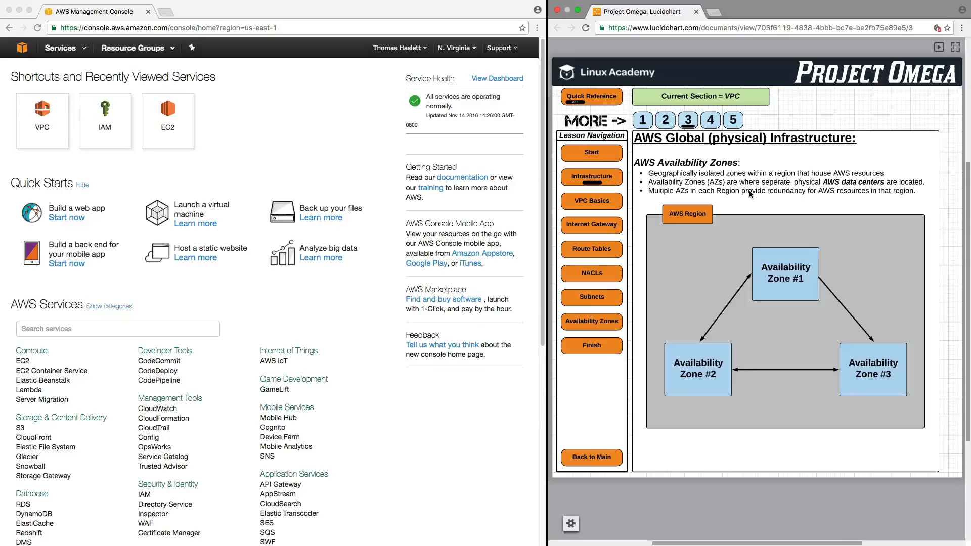
{"action": "mouse_move", "coordinate": [725, 199]}
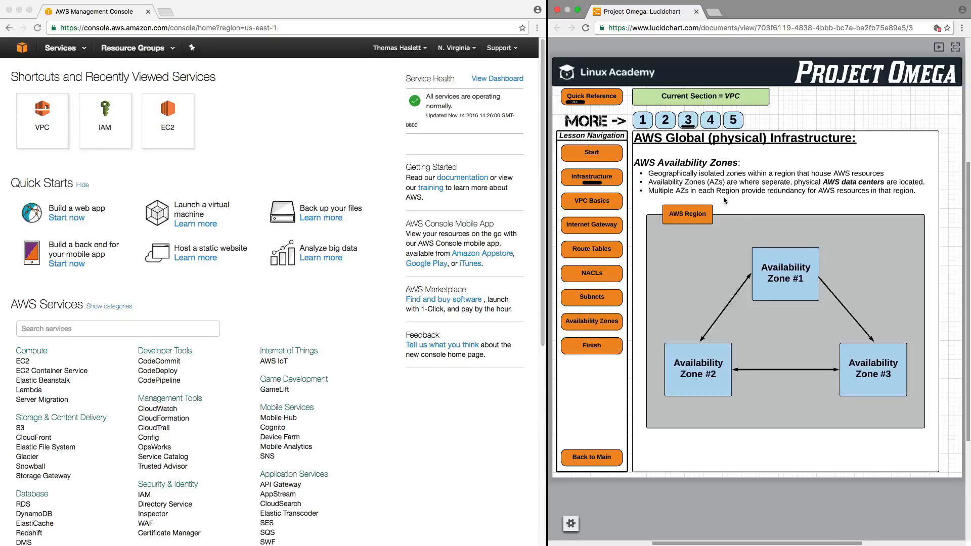
{"action": "mouse_move", "coordinate": [720, 199]}
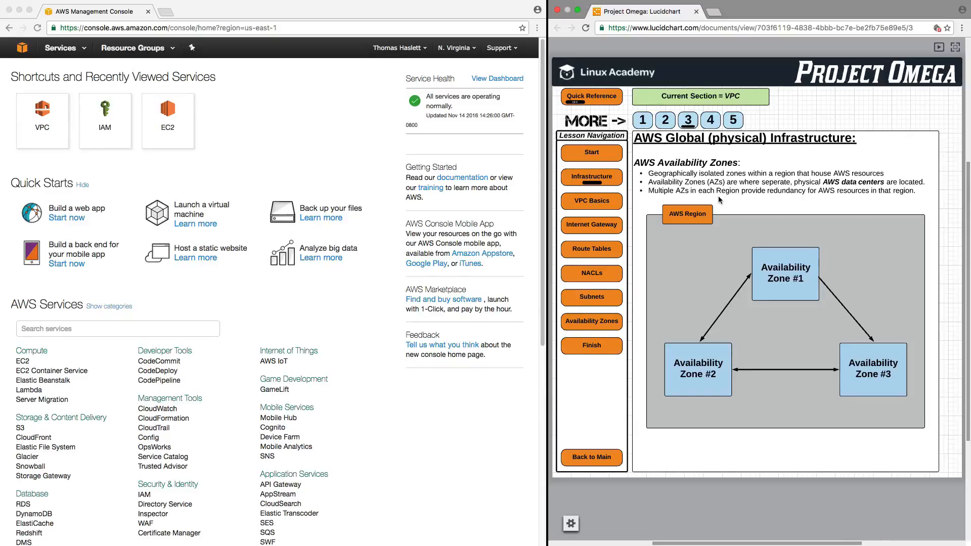
{"action": "mouse_move", "coordinate": [771, 204]}
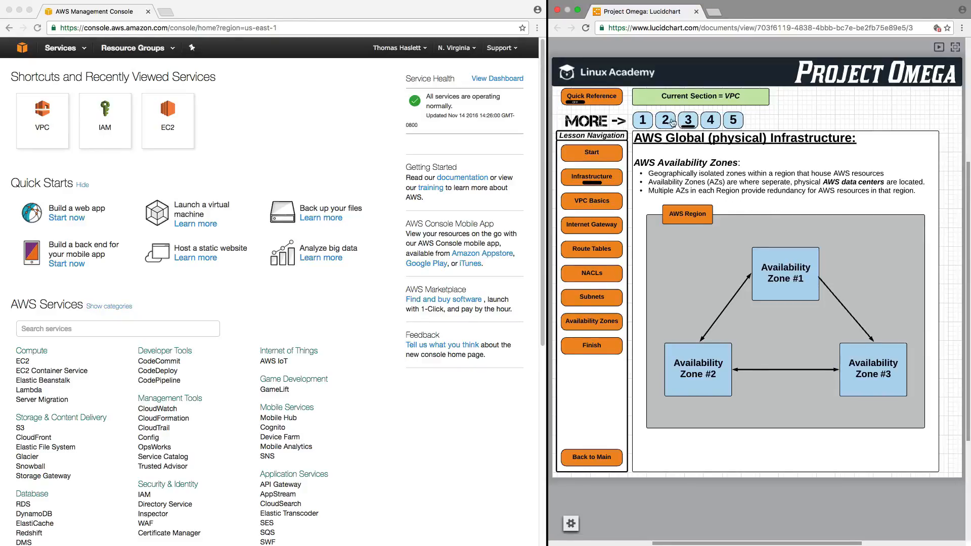
{"action": "left_click", "coordinate": [665, 120]}
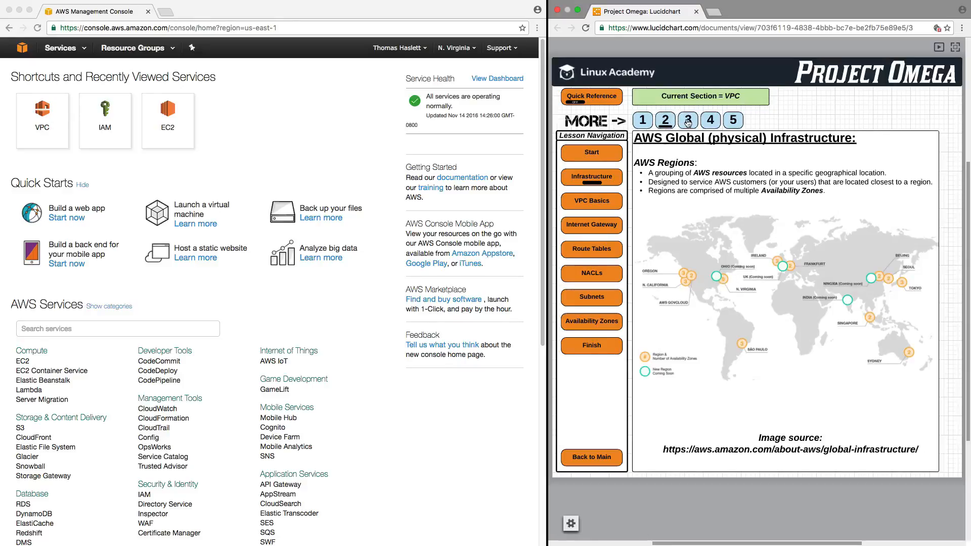
{"action": "left_click", "coordinate": [688, 121]}
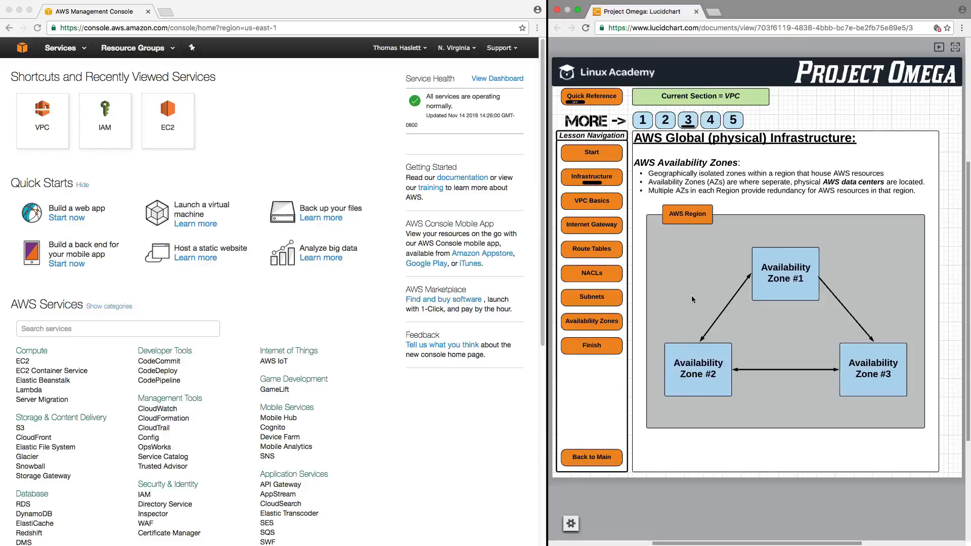
{"action": "mouse_move", "coordinate": [817, 370]}
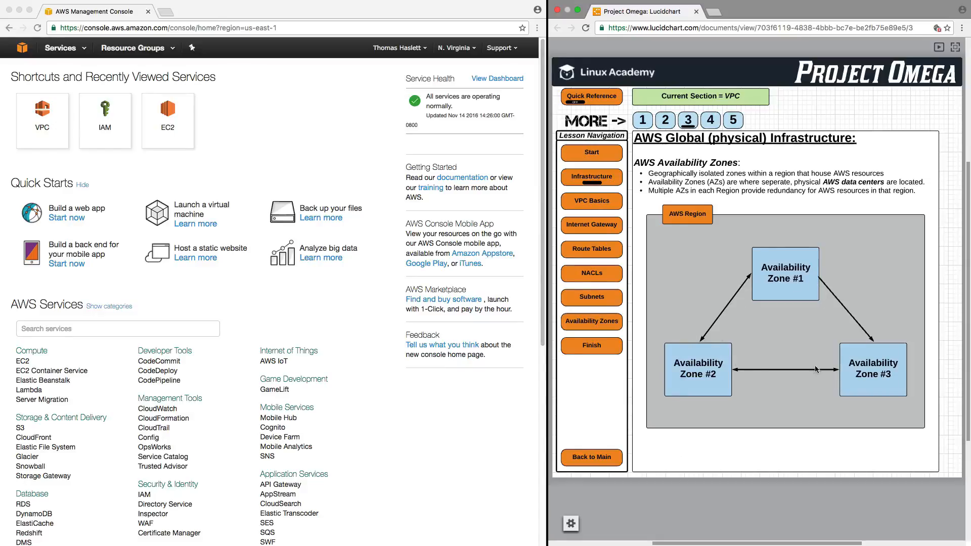
{"action": "mouse_move", "coordinate": [885, 372]}
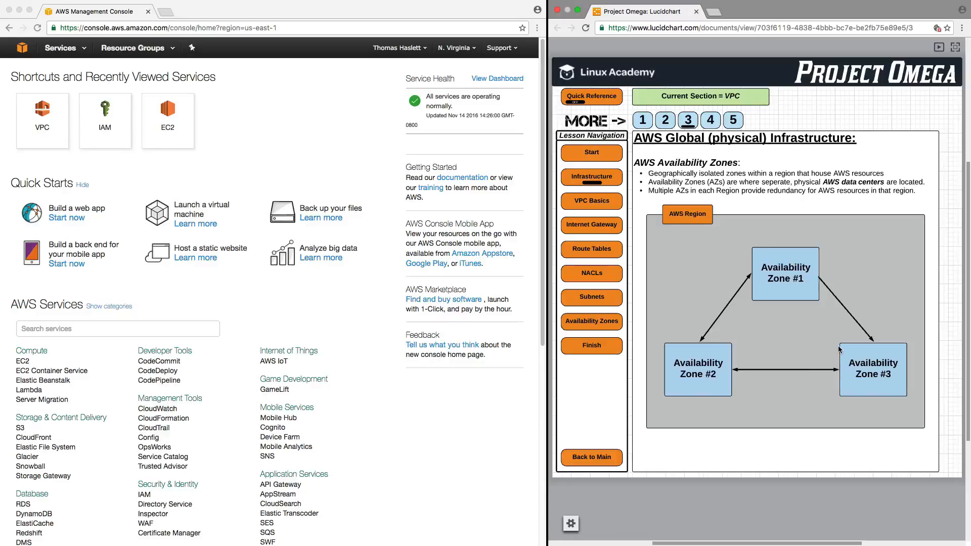
{"action": "mouse_move", "coordinate": [812, 297]}
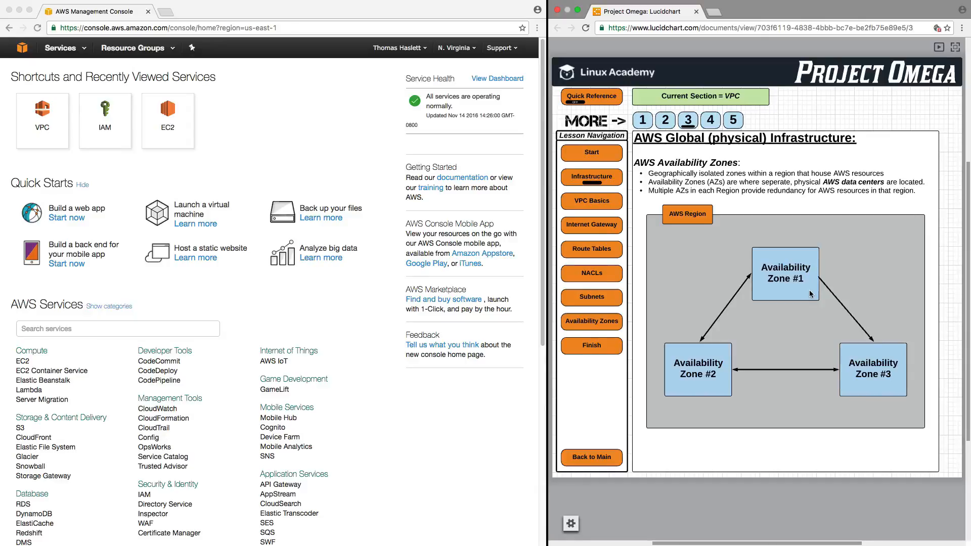
{"action": "mouse_move", "coordinate": [795, 279]}
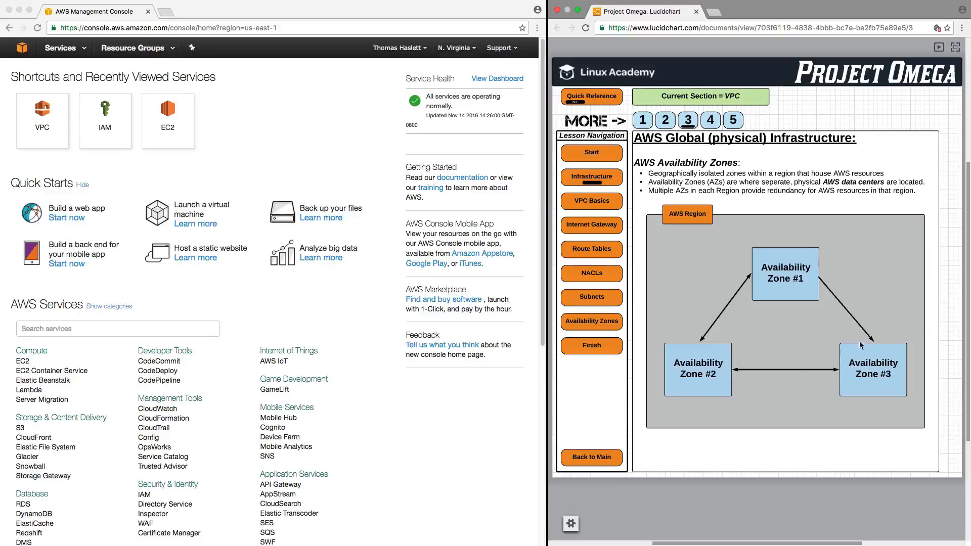
{"action": "mouse_move", "coordinate": [799, 287]}
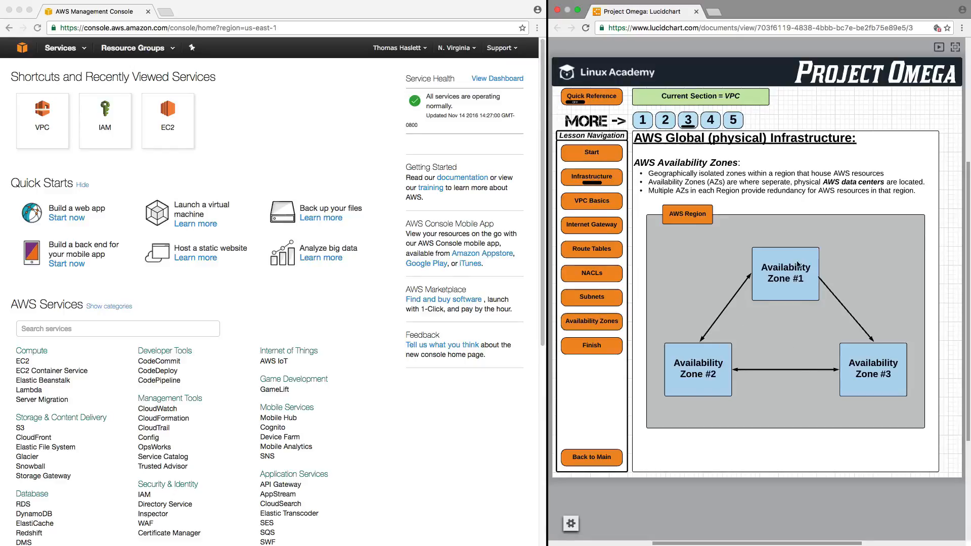
{"action": "mouse_move", "coordinate": [756, 251]}
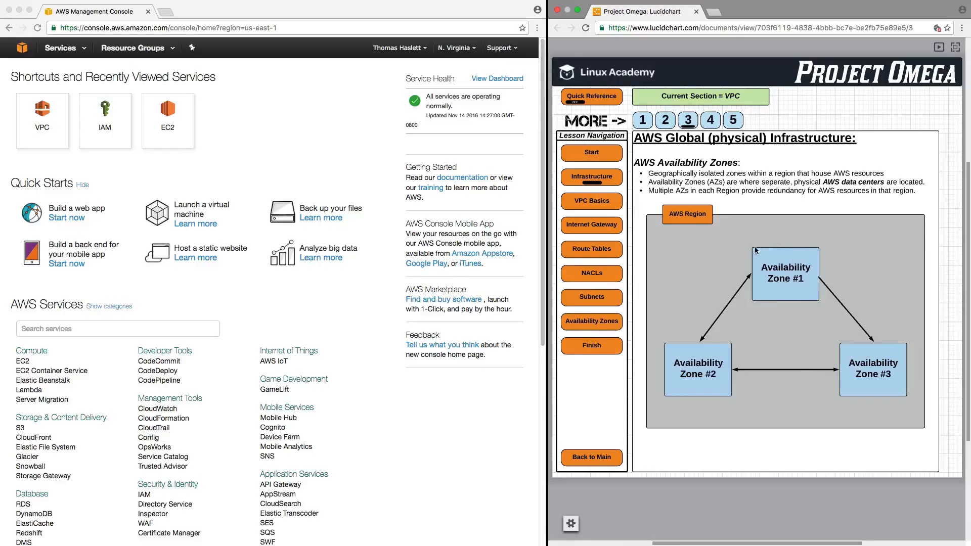
{"action": "mouse_move", "coordinate": [692, 251]}
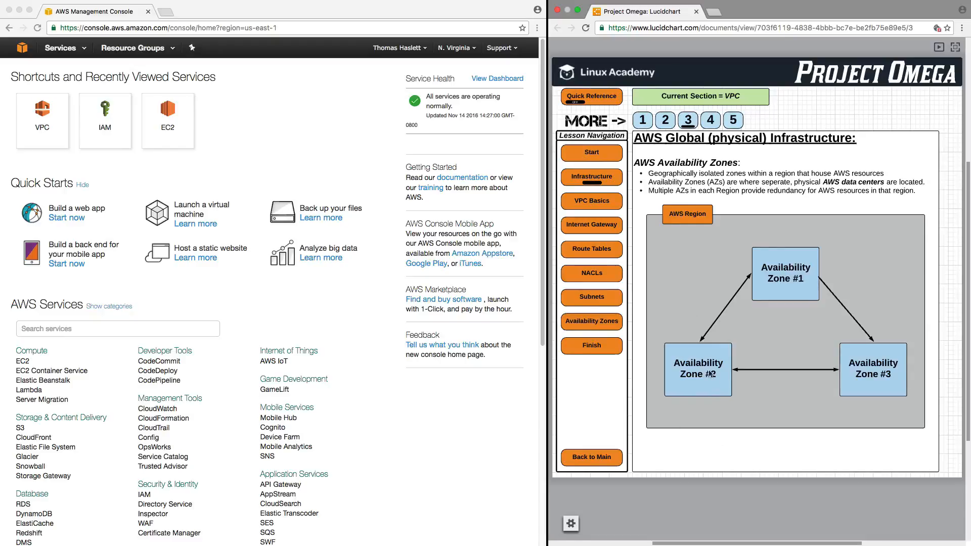
{"action": "mouse_move", "coordinate": [885, 355]}
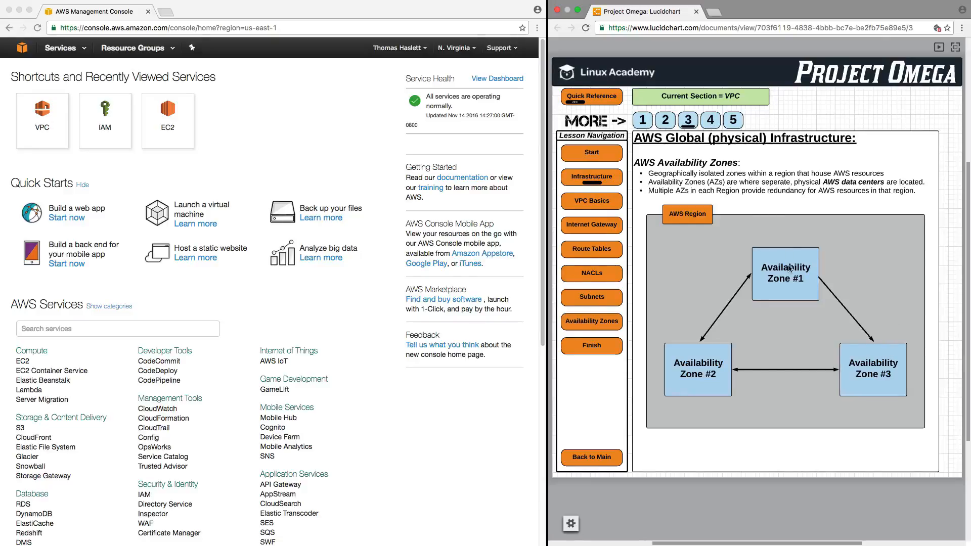
{"action": "left_click", "coordinate": [709, 121]}
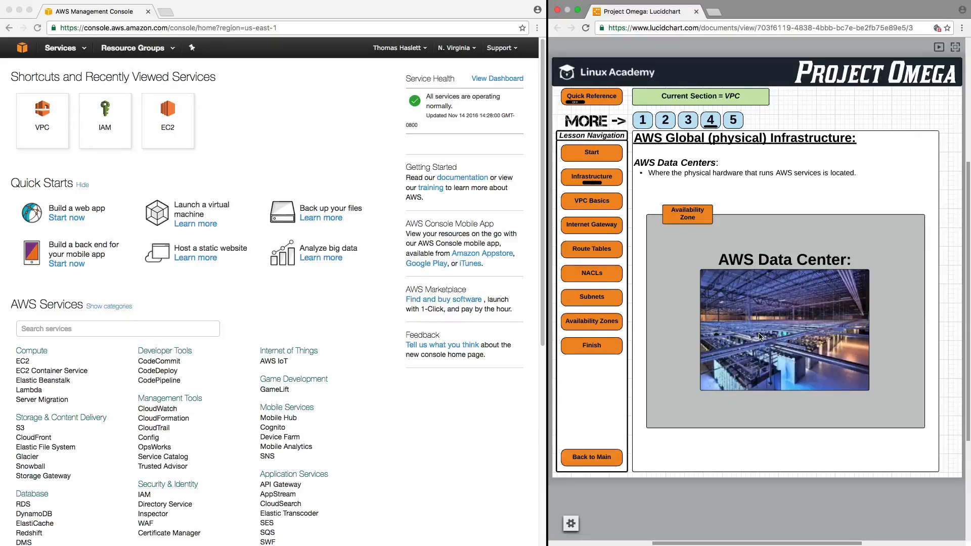
{"action": "mouse_move", "coordinate": [768, 363]}
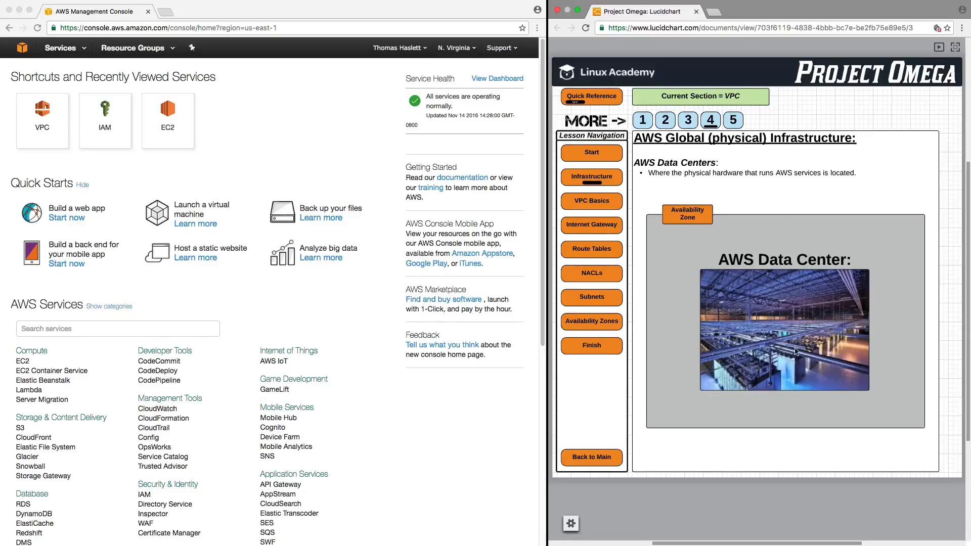
- Advance the Data Centers page so the ELB load balancer icon appears
{"action": "left_click", "coordinate": [733, 119]}
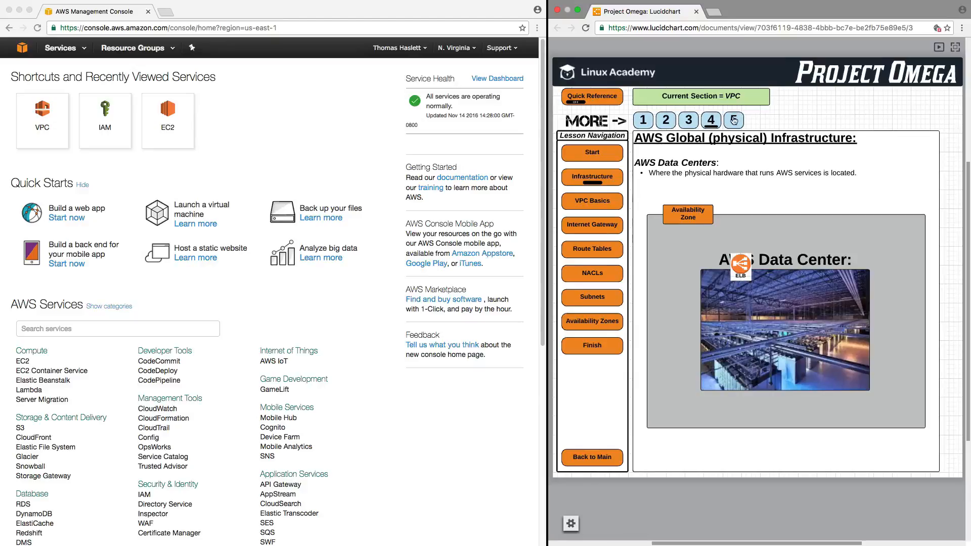
- Open page 5's full VPC diagram, then step back through pages 4 and 3 to page 2
{"action": "left_click", "coordinate": [733, 120]}
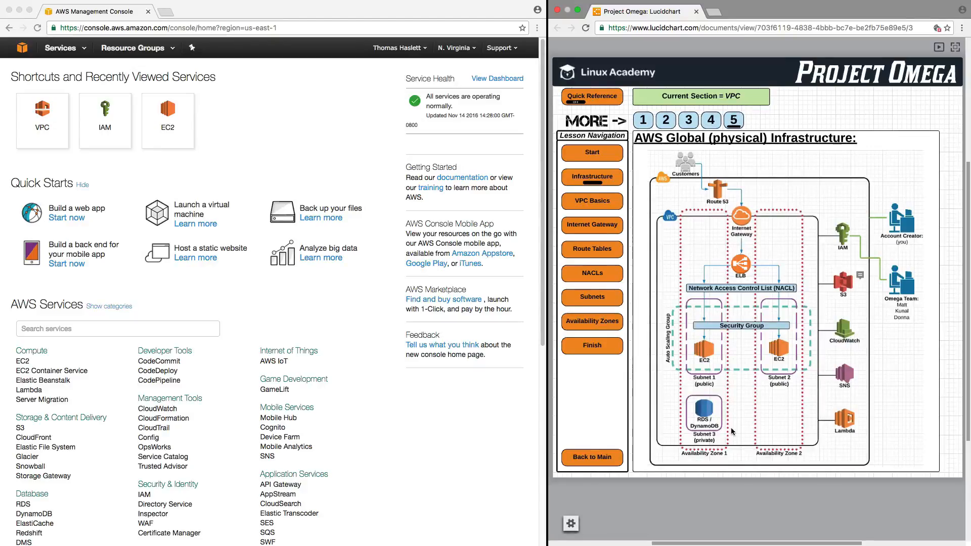
{"action": "mouse_move", "coordinate": [768, 325]}
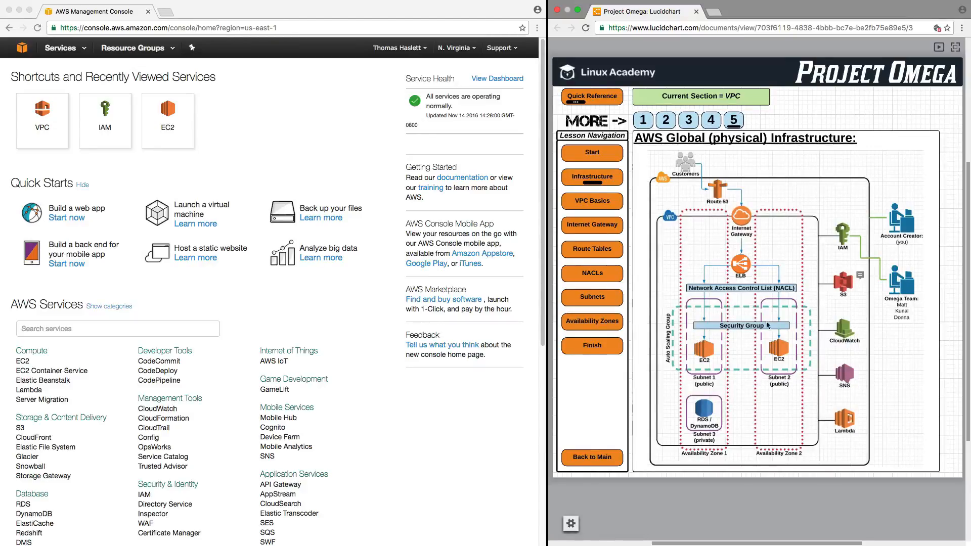
{"action": "mouse_move", "coordinate": [731, 395]}
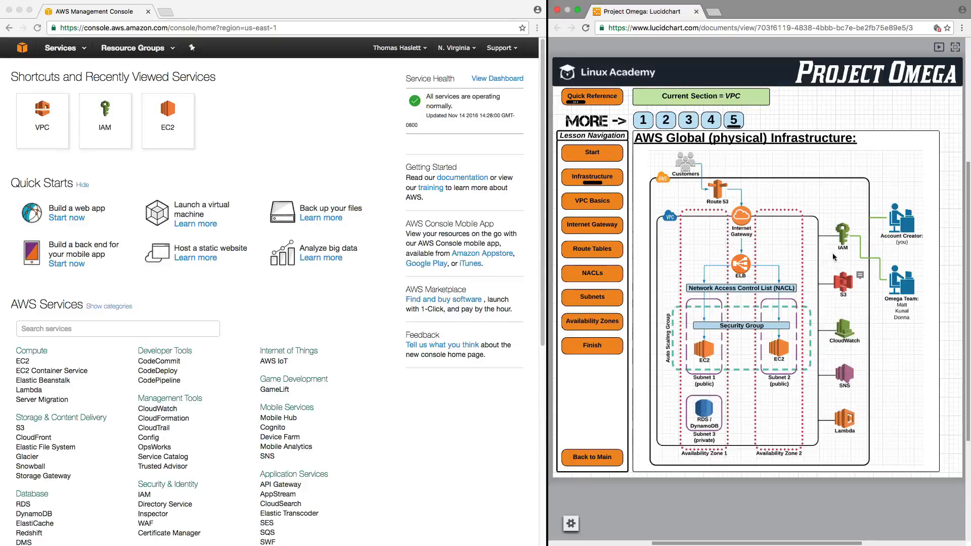
{"action": "mouse_move", "coordinate": [379, 31]}
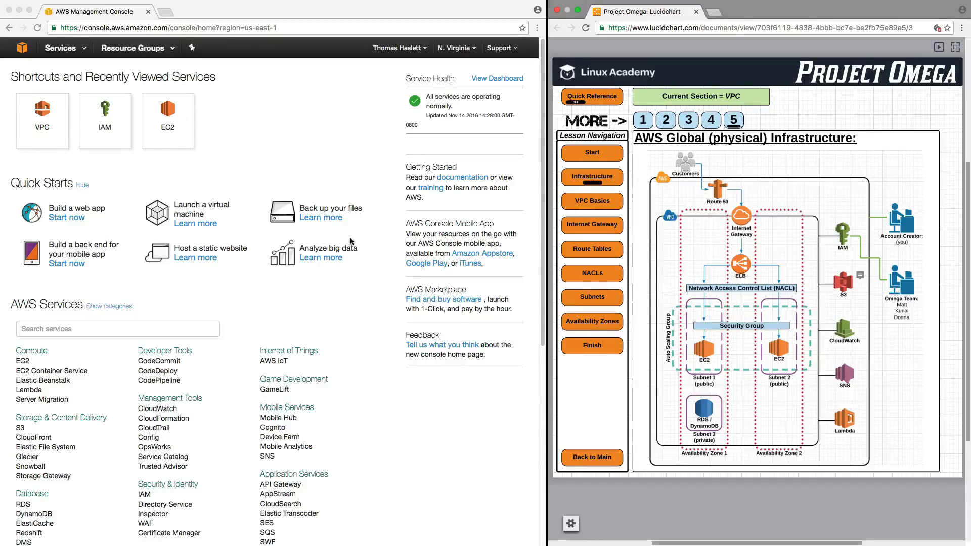
{"action": "left_click", "coordinate": [710, 120]}
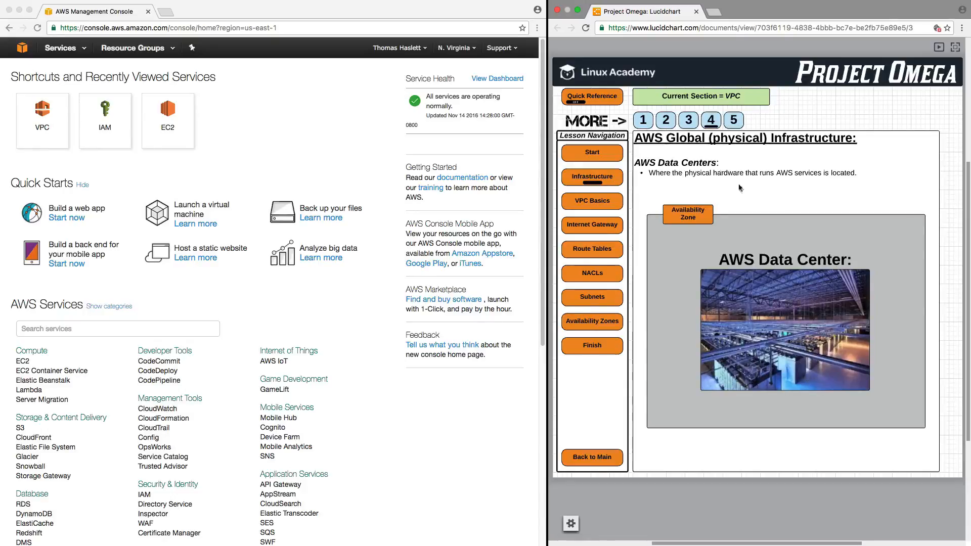
{"action": "left_click", "coordinate": [687, 121]}
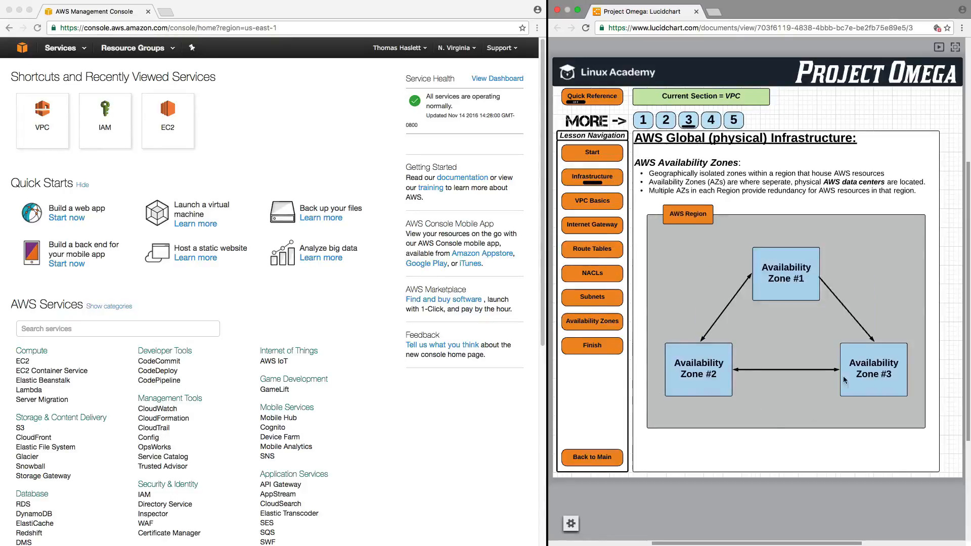
{"action": "left_click", "coordinate": [665, 120]}
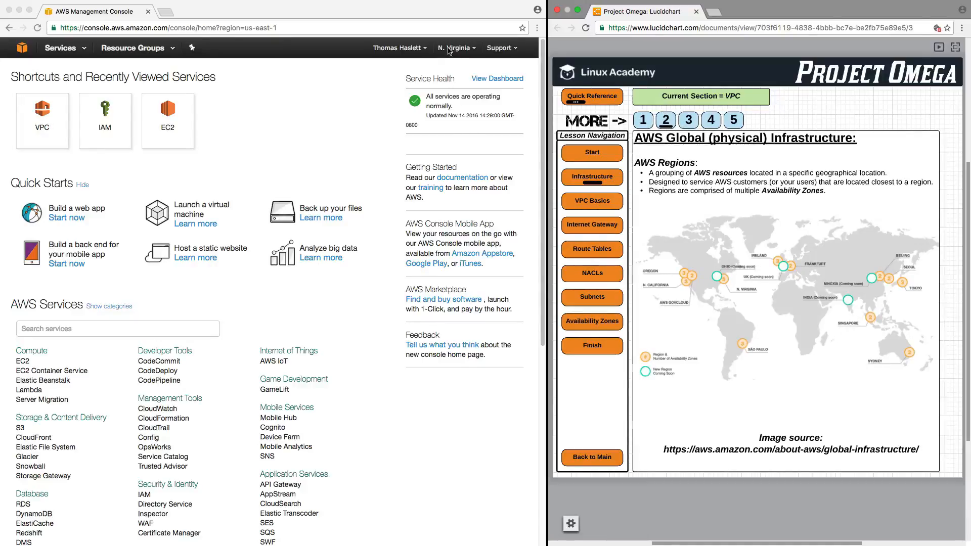
- Review the AWS region list while advancing the lesson to the page 5 VPC diagram
{"action": "left_click", "coordinate": [455, 47]}
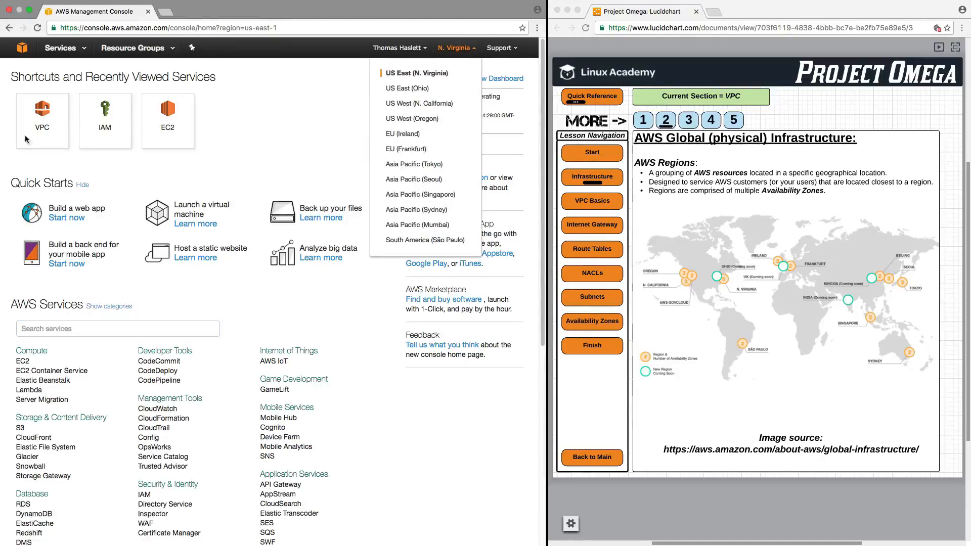
{"action": "mouse_move", "coordinate": [750, 256]}
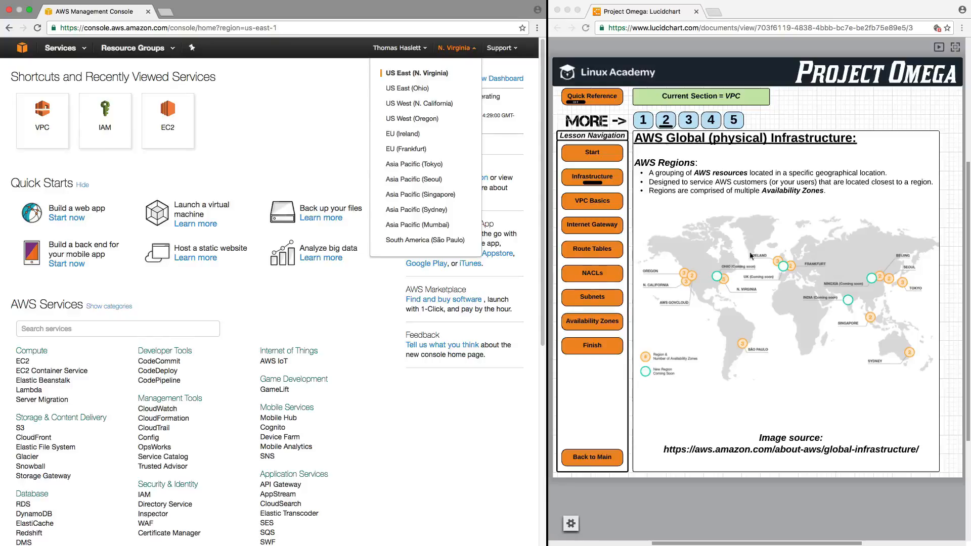
{"action": "mouse_move", "coordinate": [725, 282]}
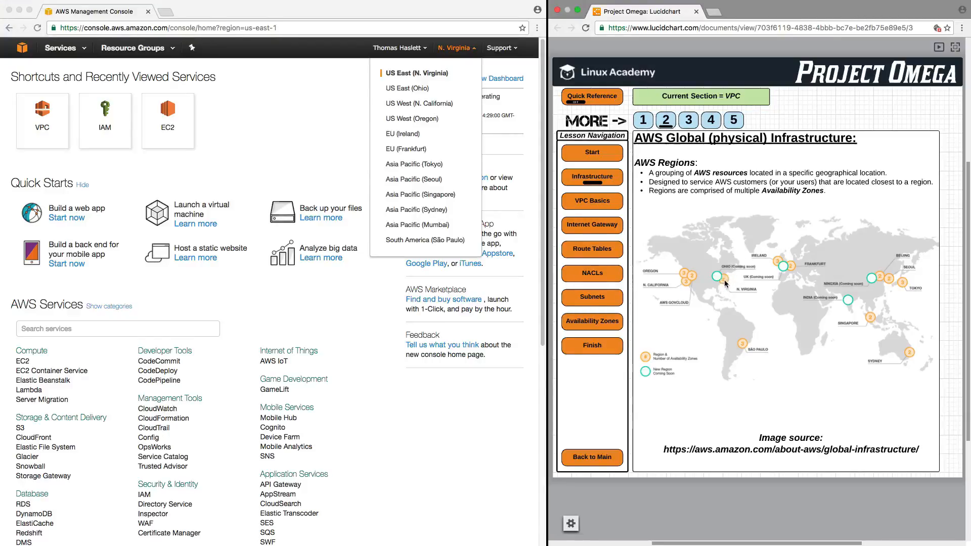
{"action": "left_click", "coordinate": [687, 121]}
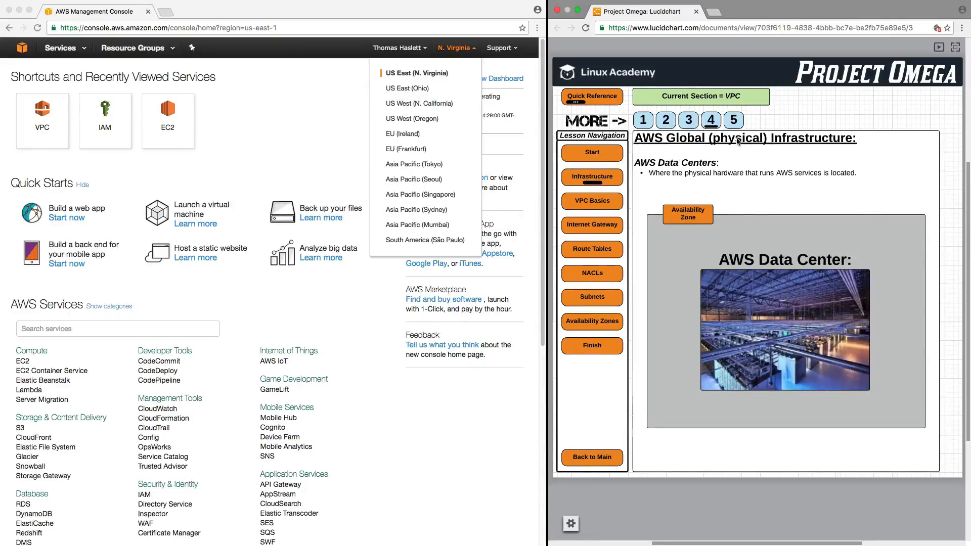
{"action": "left_click", "coordinate": [733, 119]}
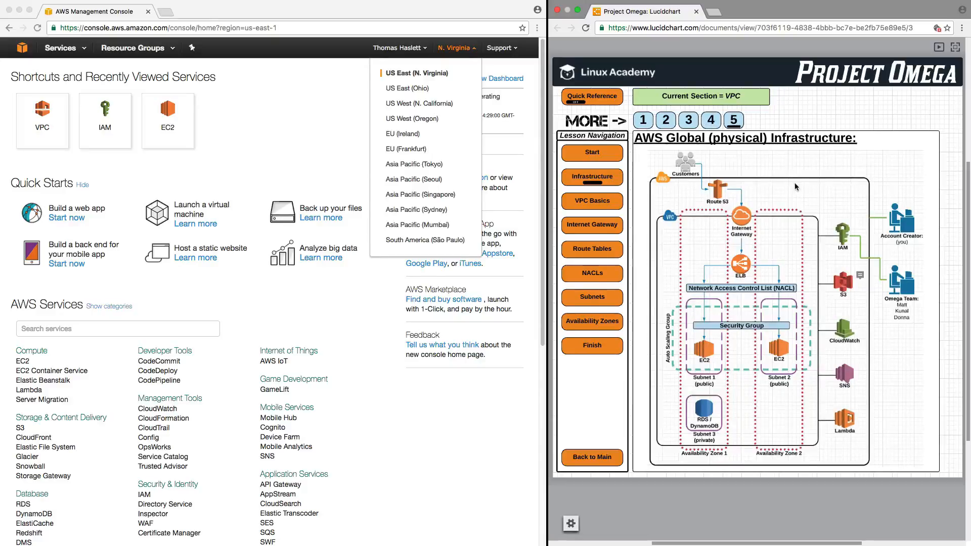
{"action": "left_click", "coordinate": [456, 47]}
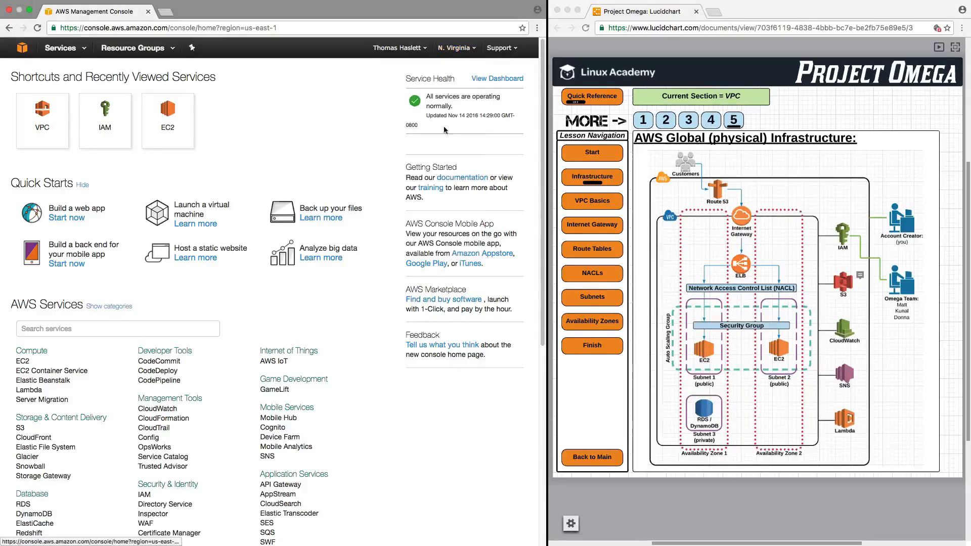